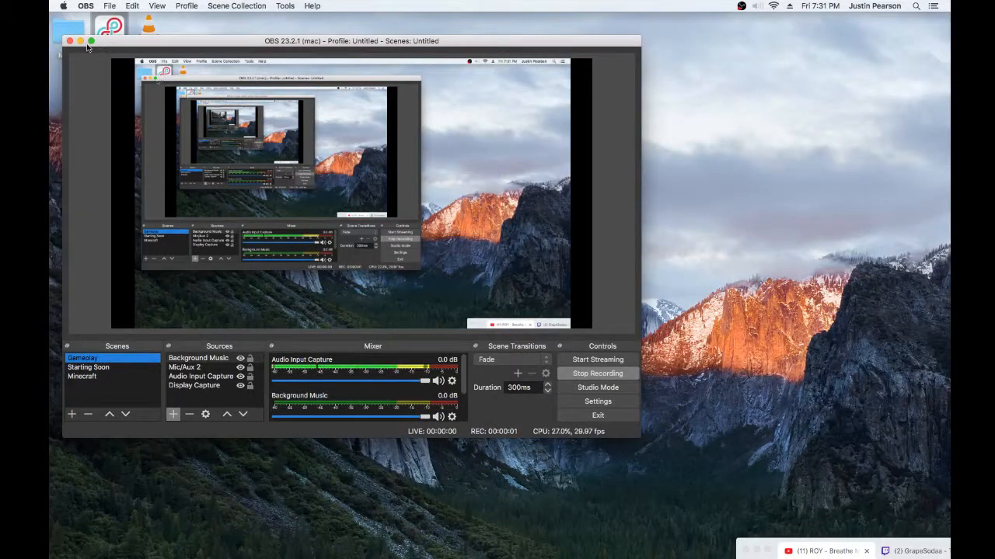
Step: Hide the OBS Studio window so the desktop with Loopback and VLC shortcuts shows
left_click(69, 40)
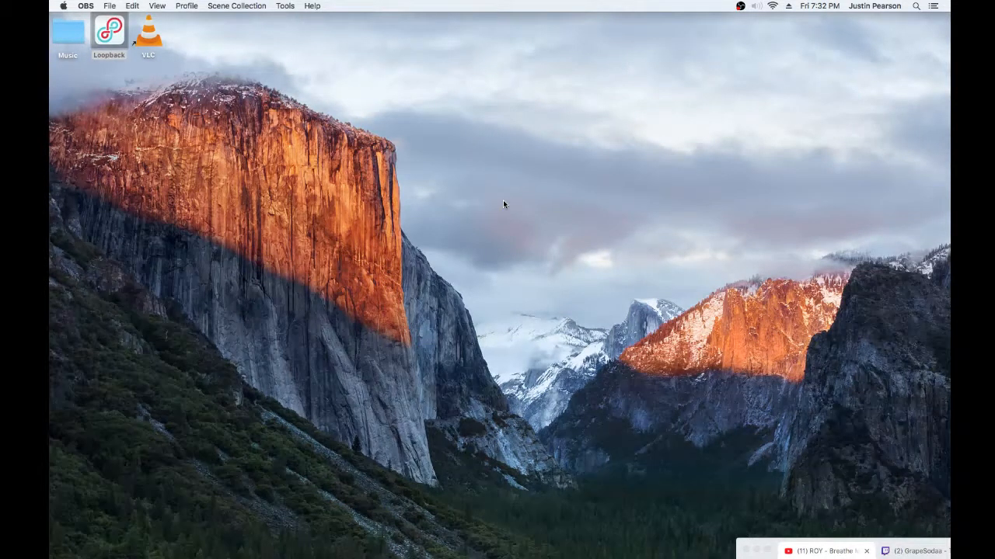
Step: Bring Chrome back, view the VLC download and Loopback tabs, then close the window
left_click(109, 34)
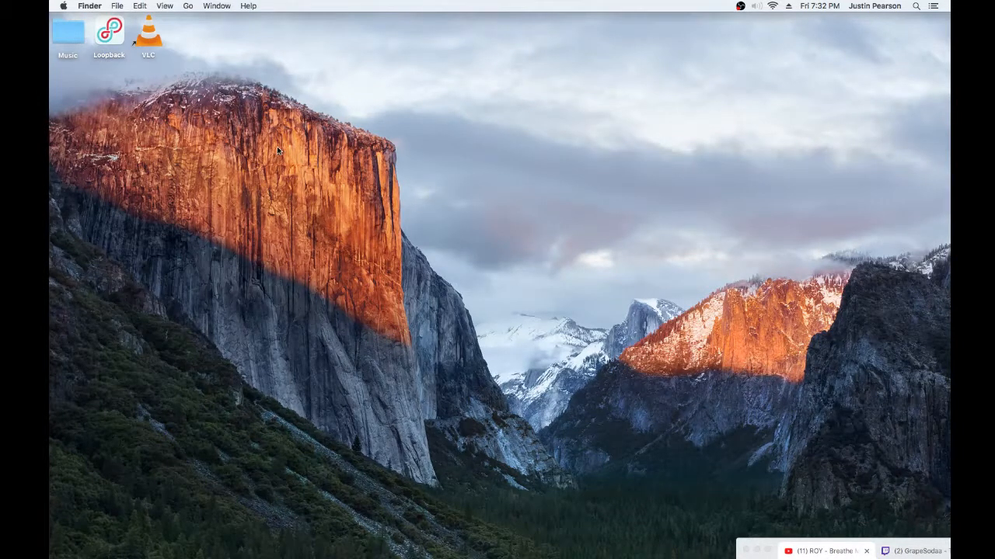
left_click(68, 37)
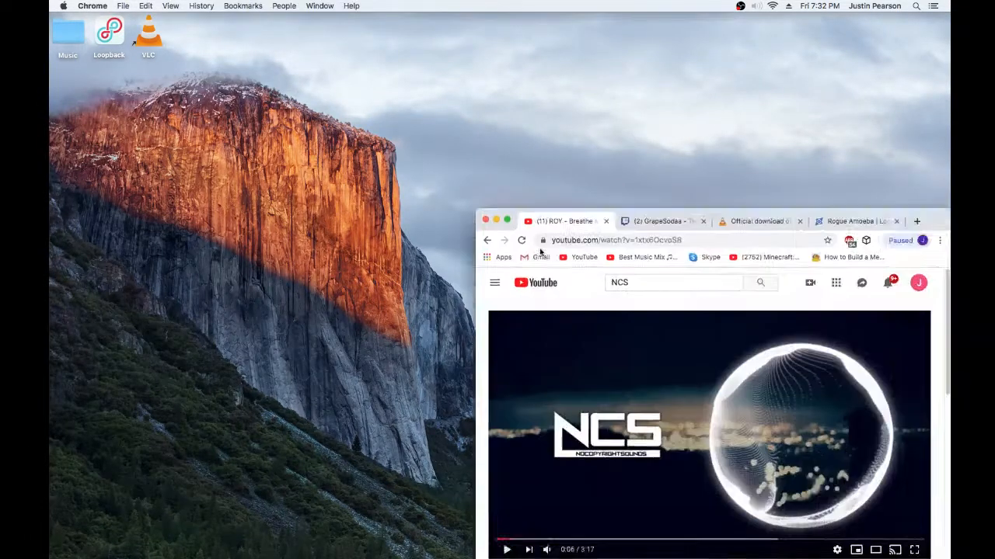
left_click(757, 221)
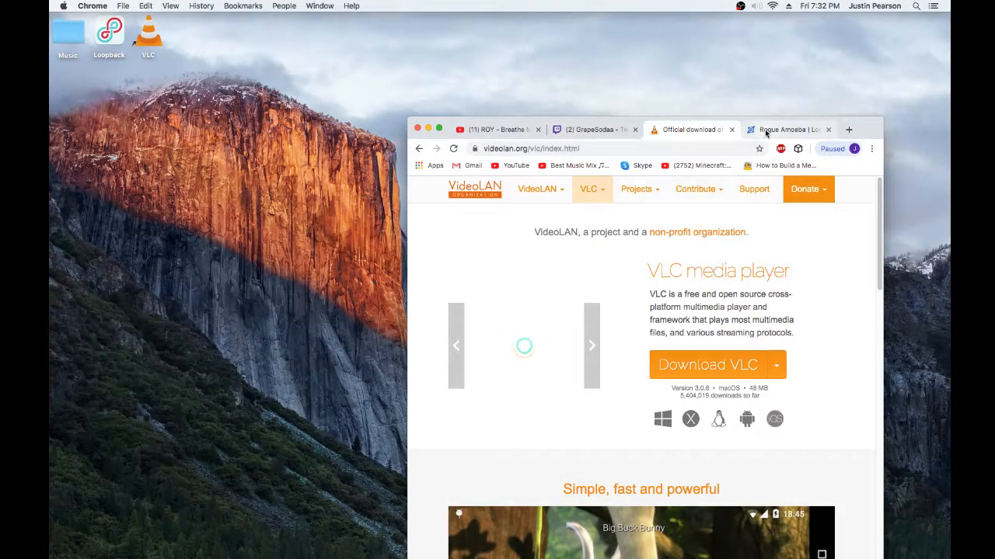
left_click(785, 129)
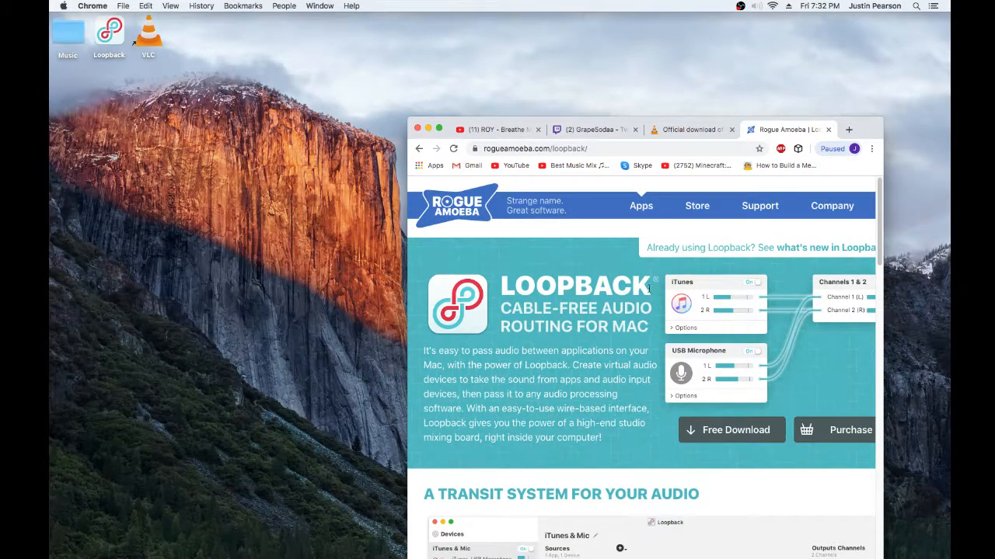
mouse_move(731, 430)
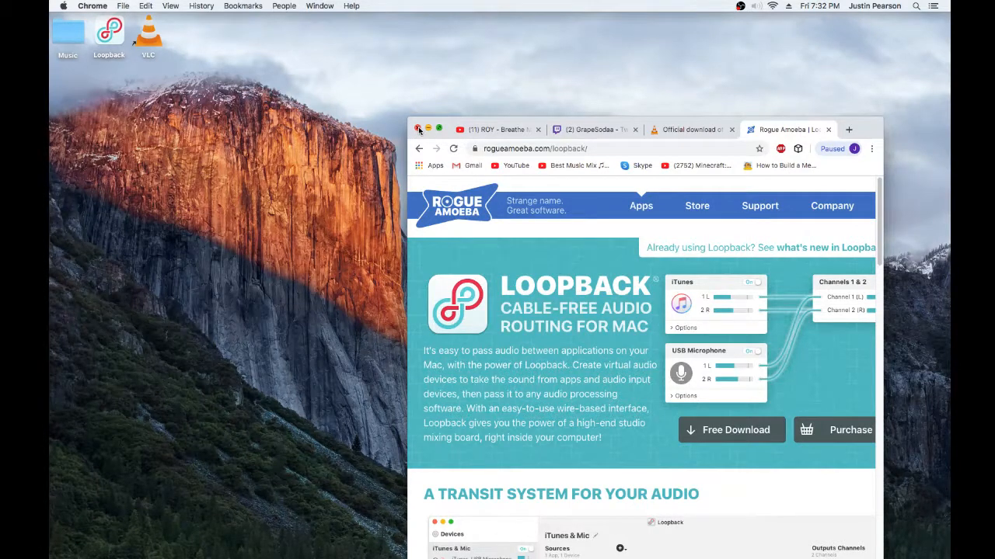
left_click(419, 129)
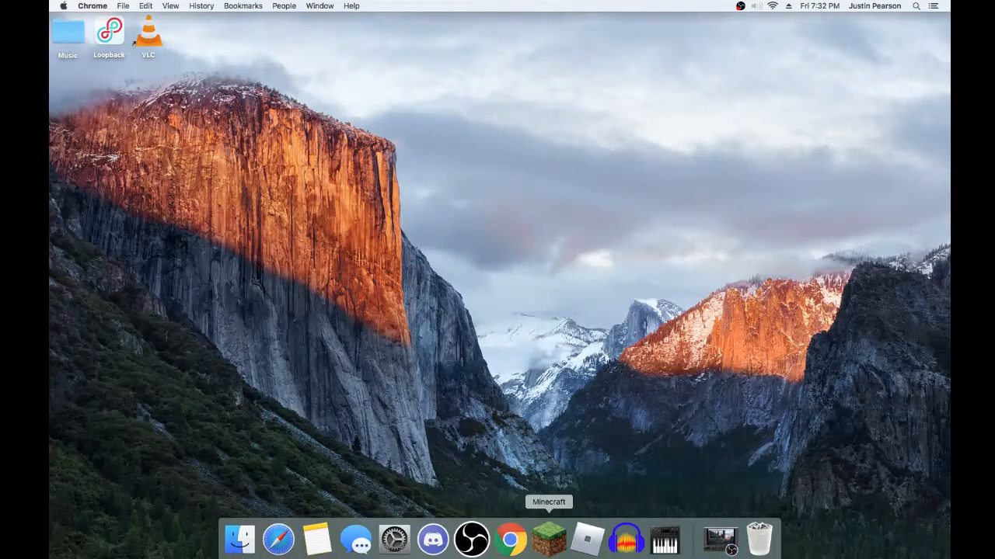
Step: Launch VLC media player and move its window higher on the desktop
left_click(510, 538)
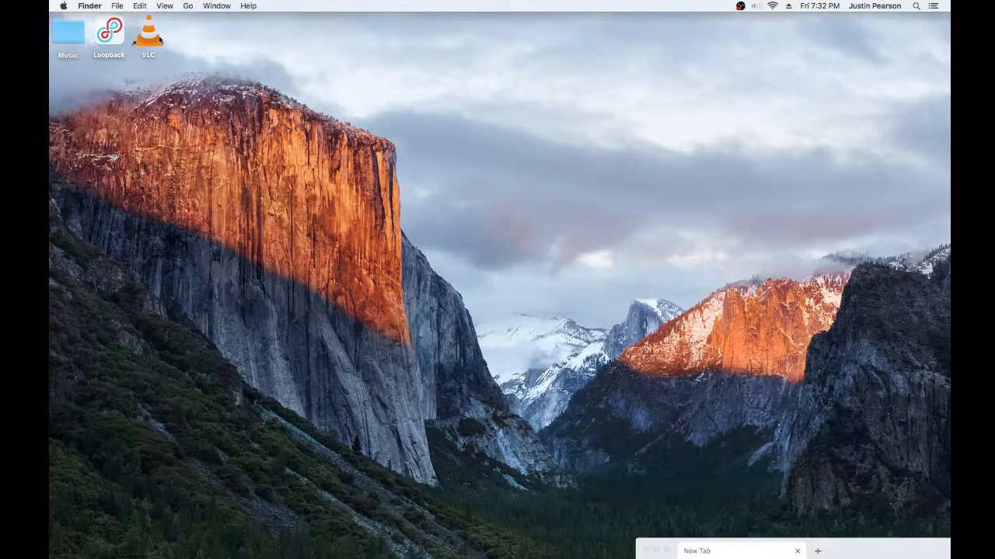
double_click(148, 31)
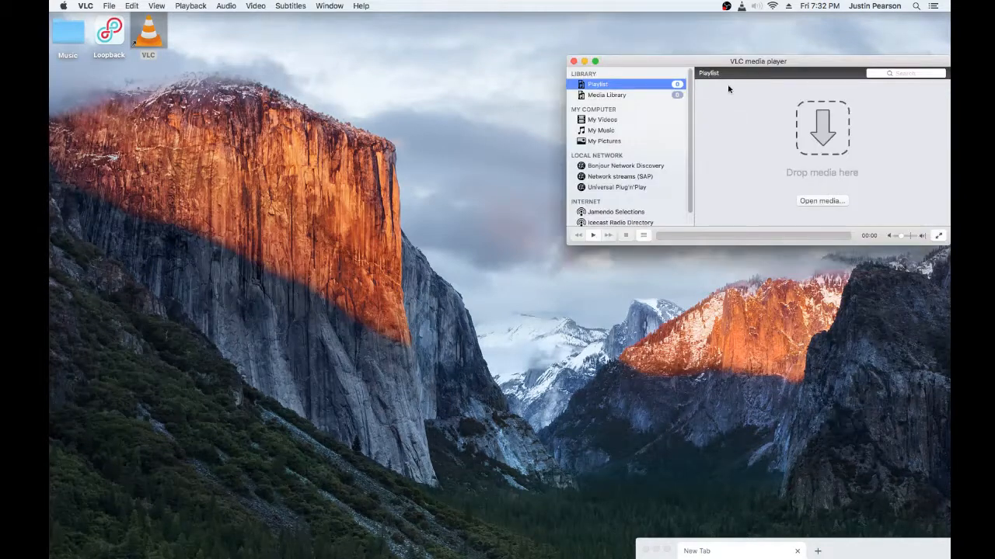
left_click_drag(758, 61, 668, 33)
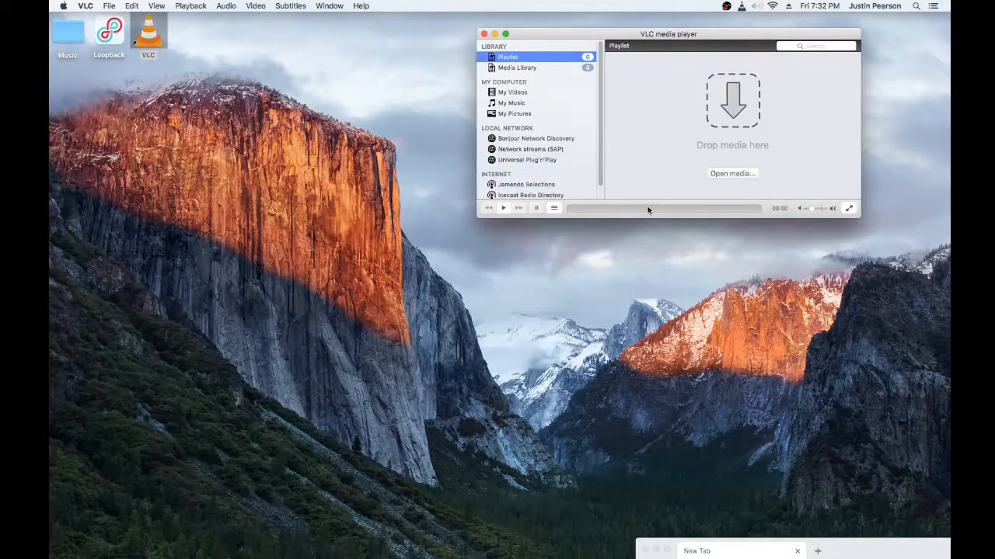
Step: Load the Music folder songs into the playlist, sort by title and select Gangsta
left_click(68, 31)
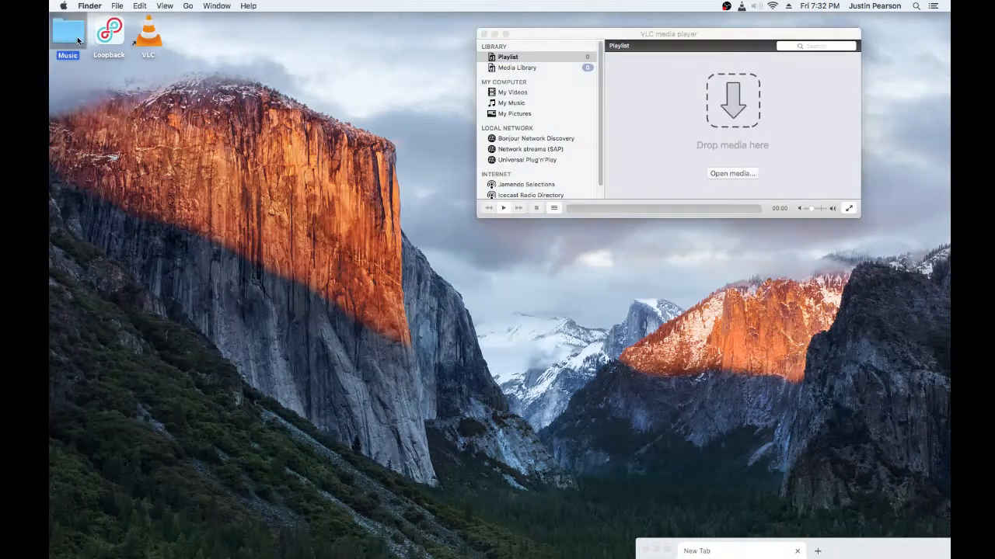
double_click(67, 33)
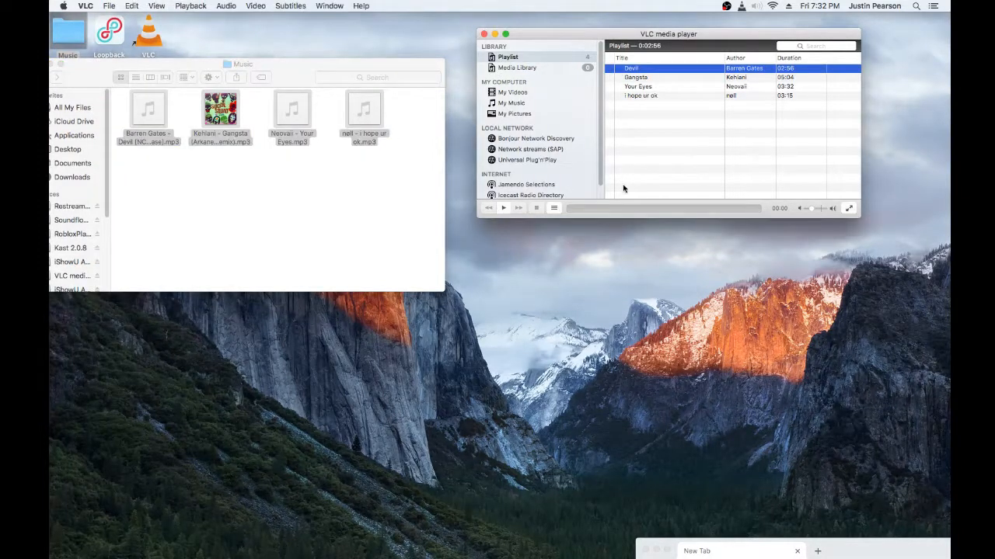
left_click(641, 96)
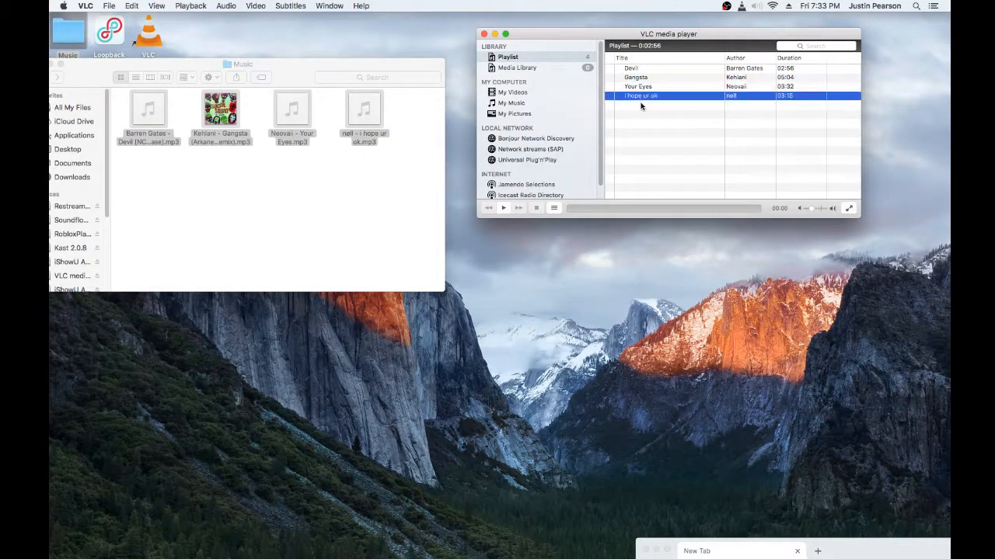
left_click(622, 57)
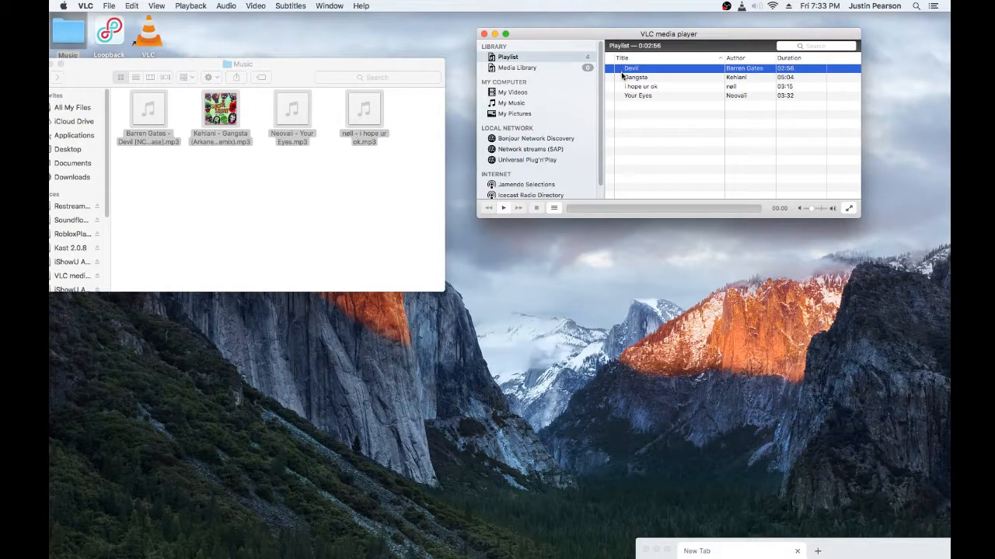
left_click(634, 77)
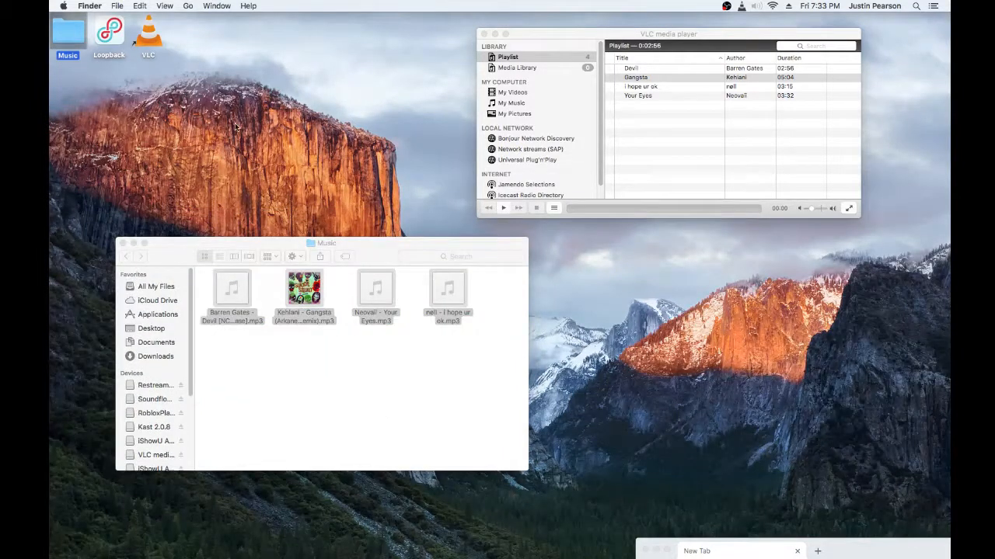
Step: Launch Loopback, create the Loopback Audio 3 virtual device, and reposition the window
left_click(134, 244)
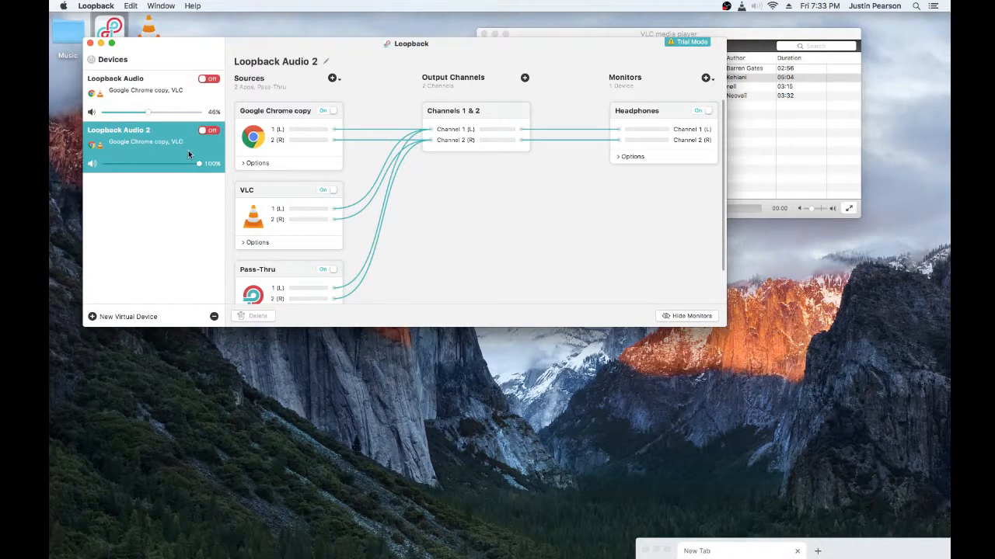
left_click(122, 316)
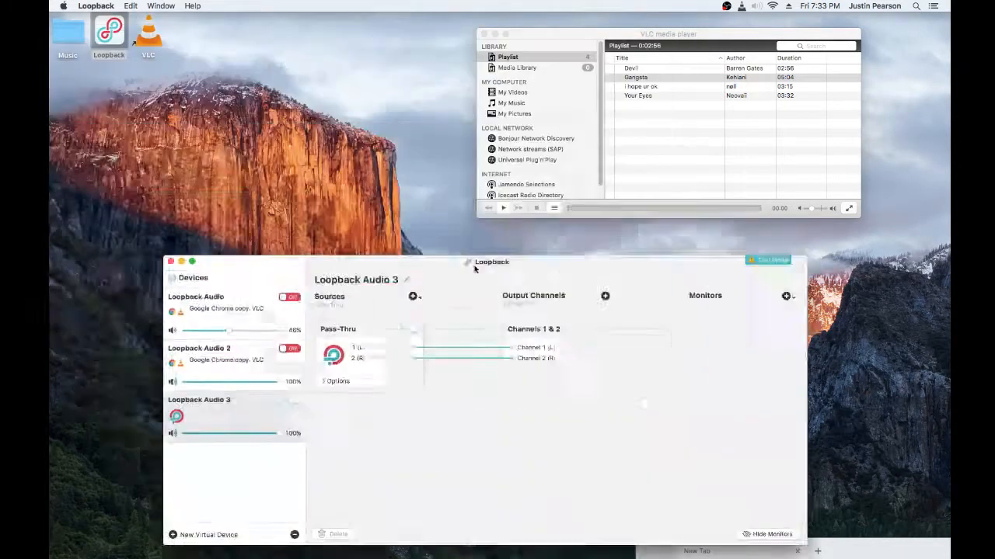
left_click_drag(491, 262, 508, 160)
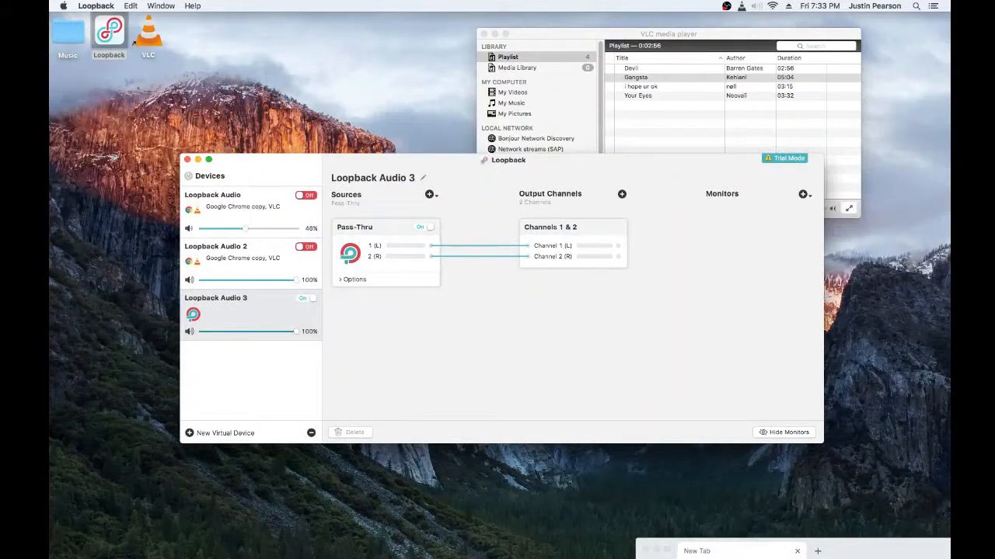
mouse_move(411, 401)
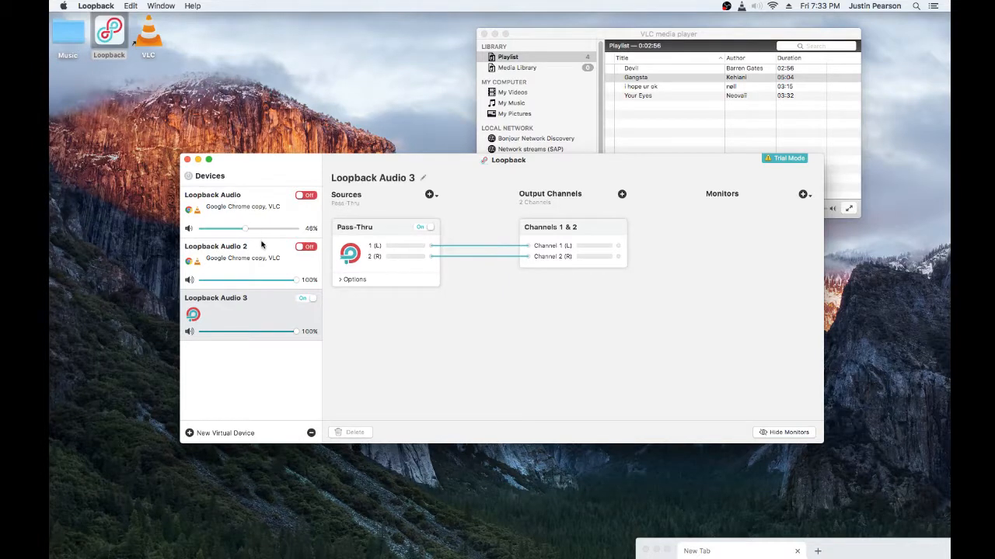
mouse_move(309, 305)
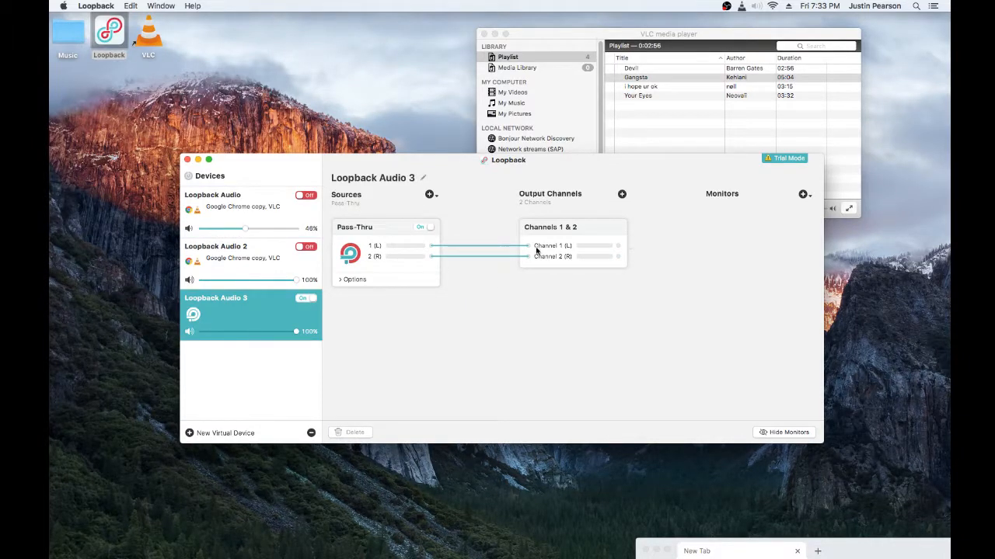
mouse_move(420, 196)
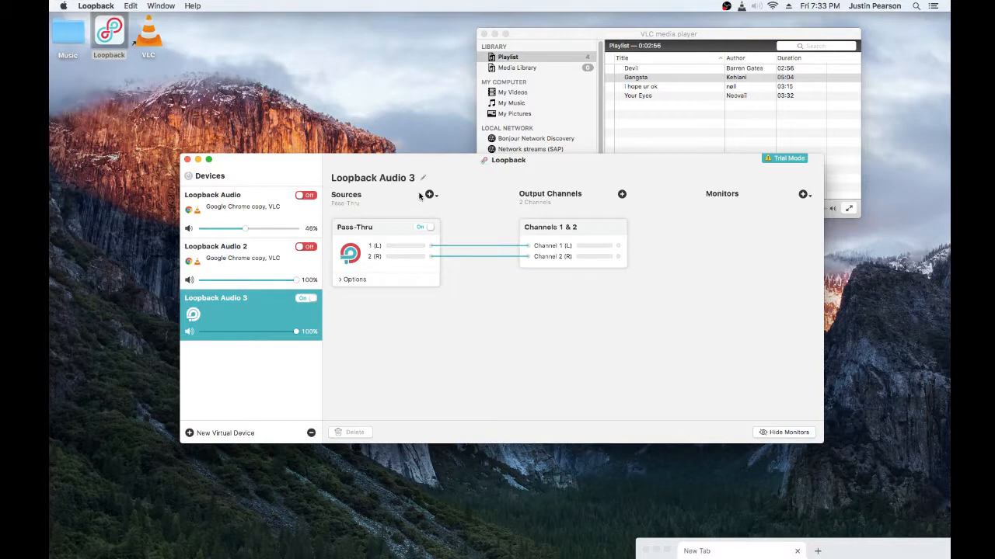
Step: Add VLC as a Loopback Audio 3 source and monitor through Headphones
left_click(428, 194)
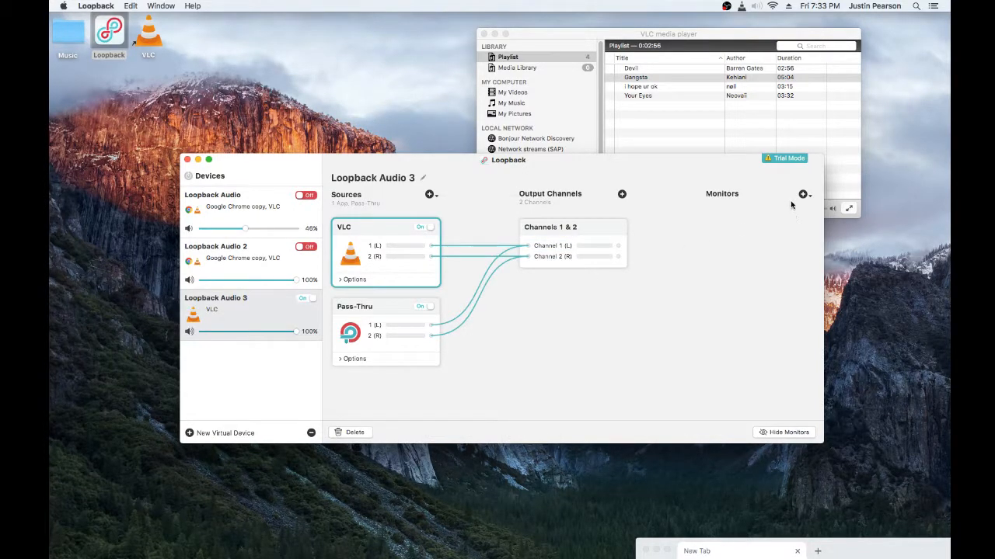
left_click(802, 194)
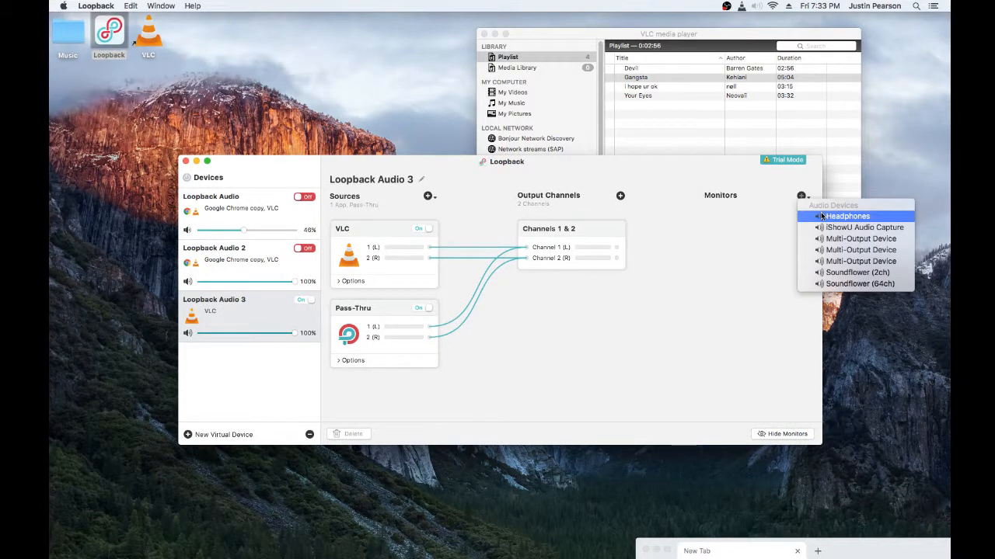
left_click(846, 216)
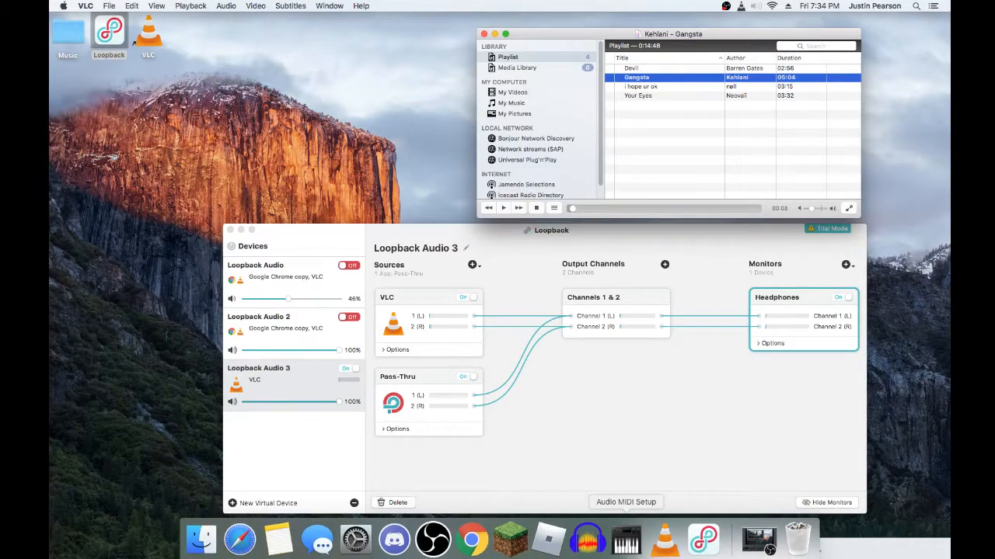
Step: Bring OBS Studio forward and add an Audio Input Capture source
left_click(433, 538)
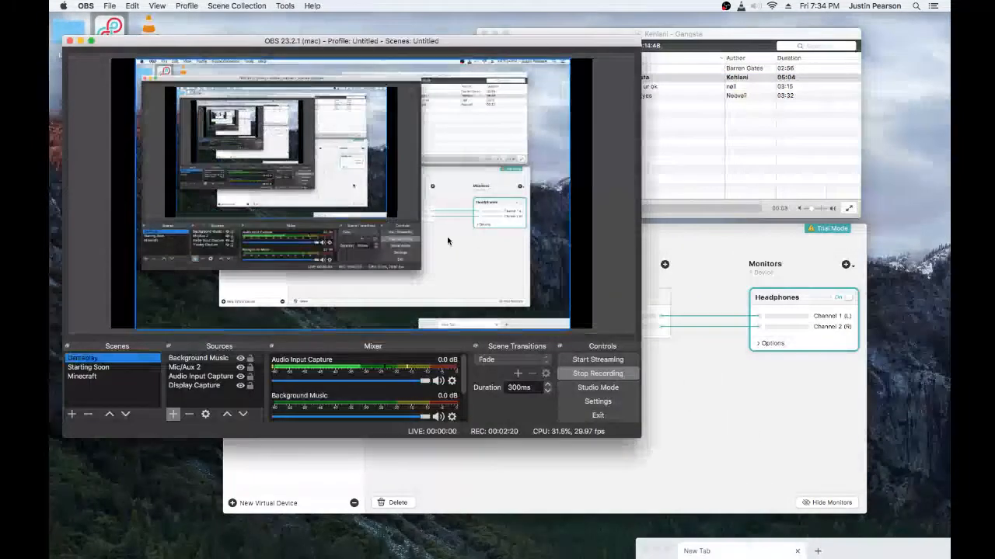
left_click(173, 414)
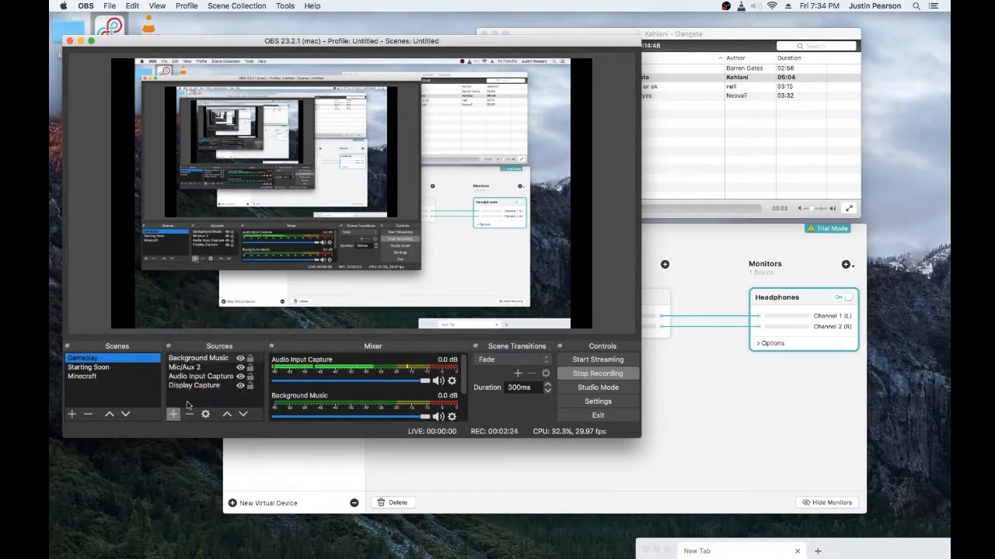
left_click(172, 414)
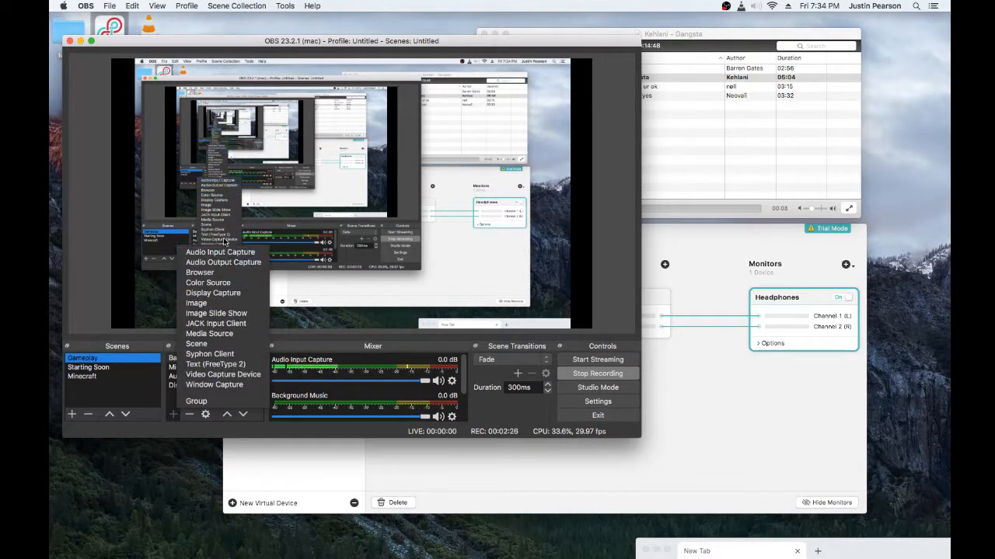
left_click(220, 252)
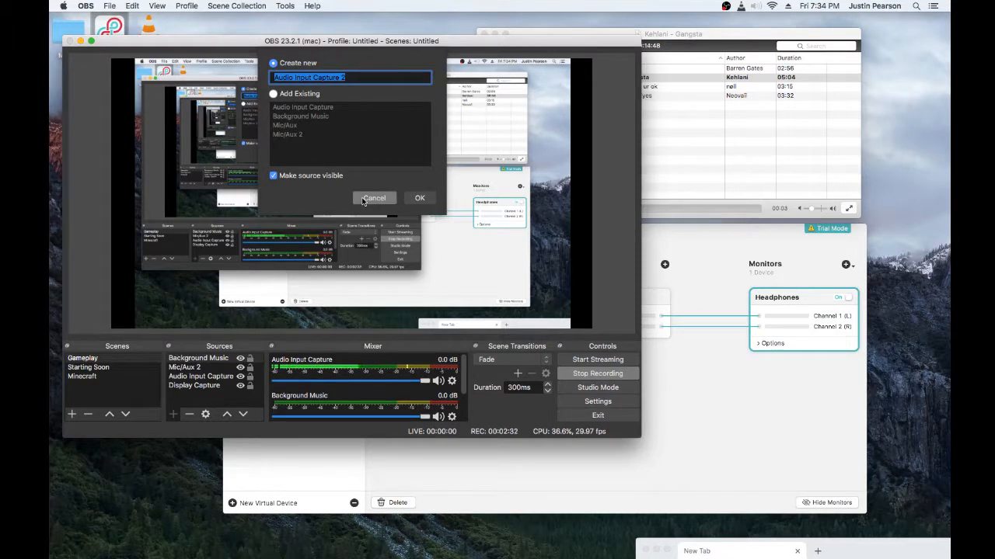
Step: Name the source 'Background Music' and set its device to Loopback Audio 3
type("Bal")
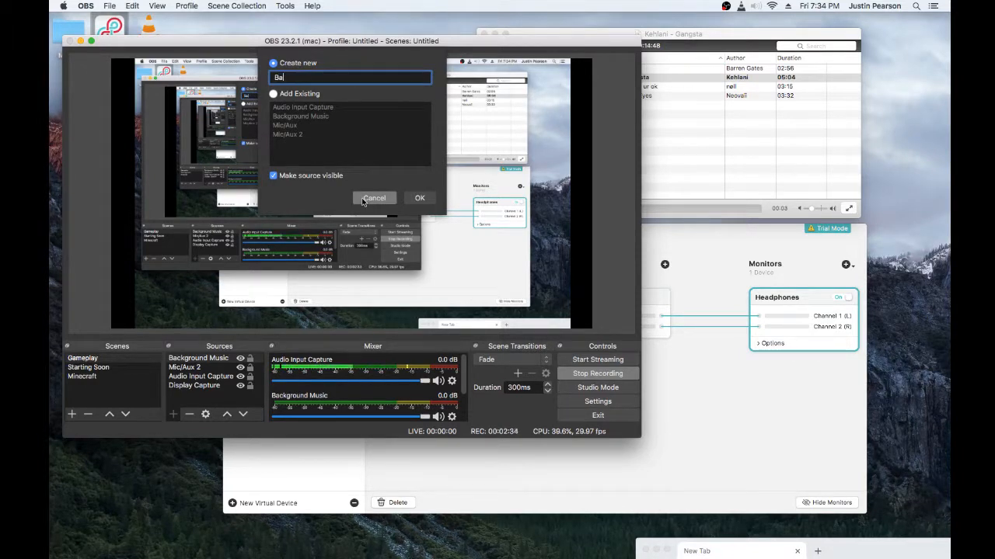
type("Background Music")
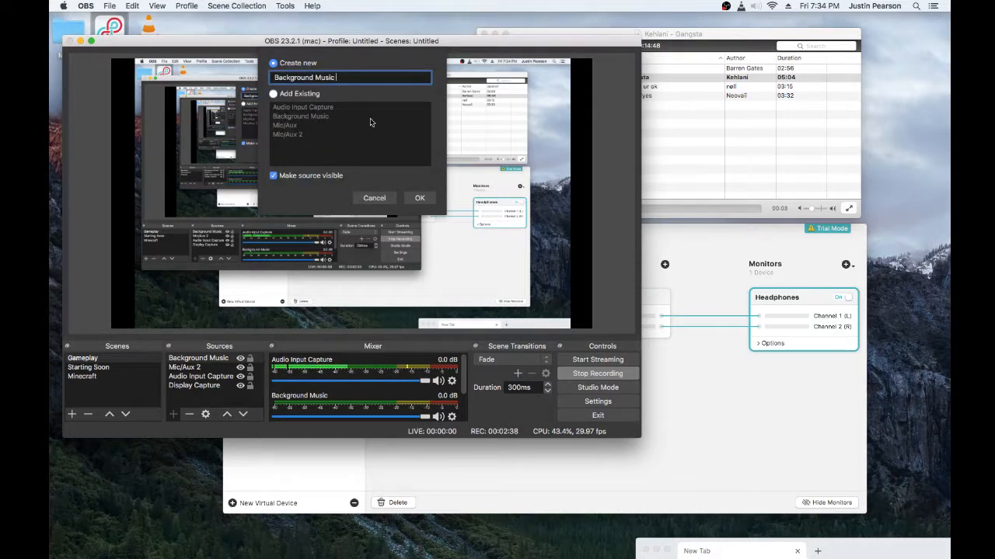
left_click(420, 198)
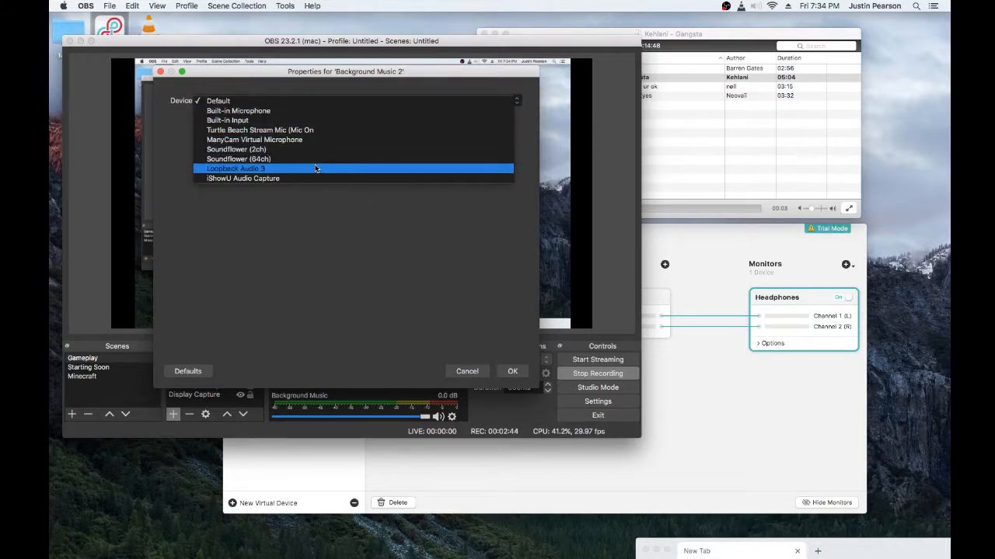
left_click(512, 371)
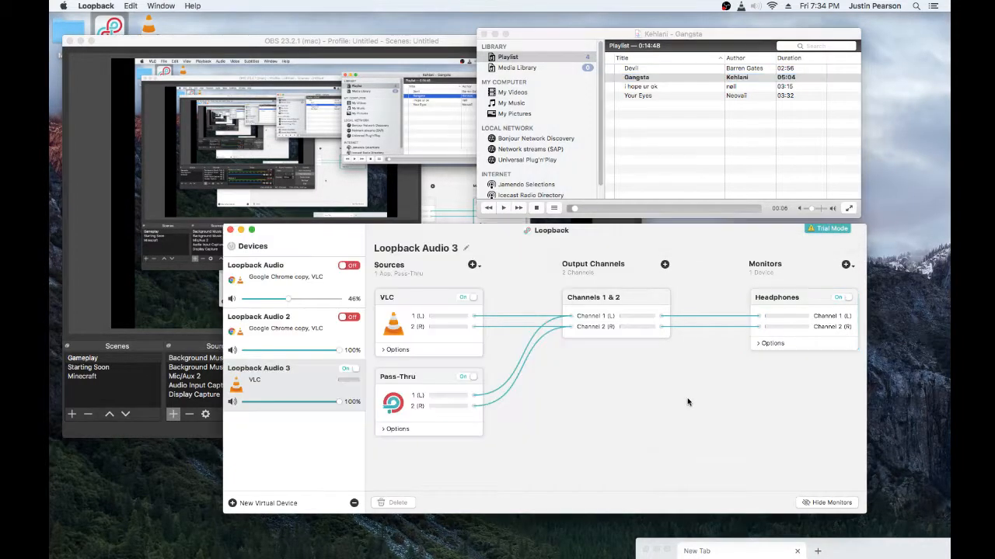
Step: Move the Loopback window and add Google Chrome copy as a Loopback Audio 3 source
left_click_drag(551, 230, 606, 291)
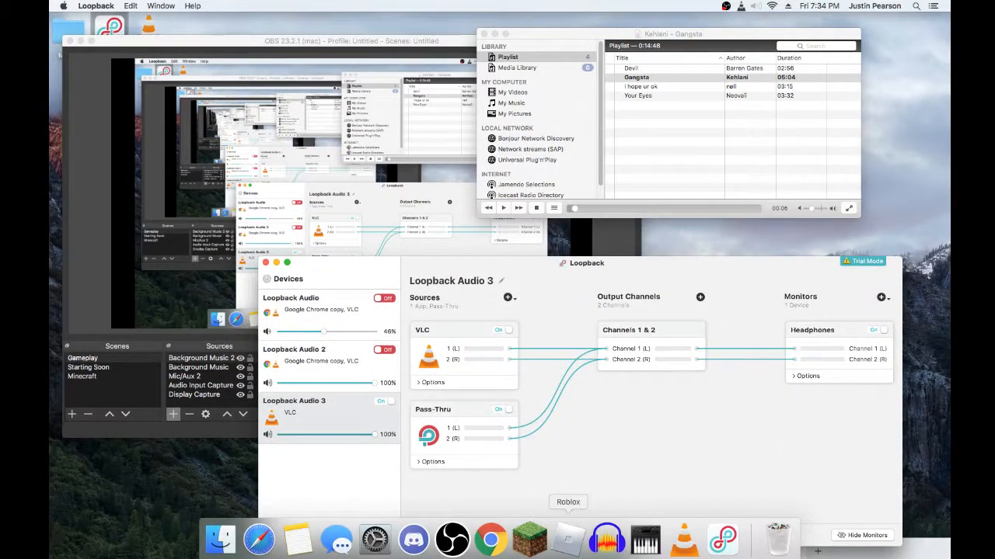
mouse_move(645, 539)
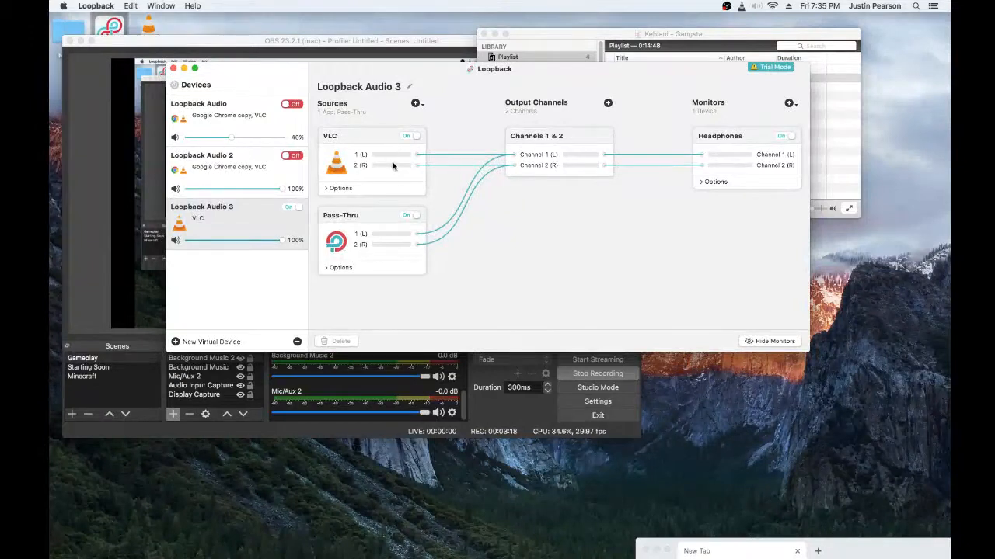
mouse_move(349, 129)
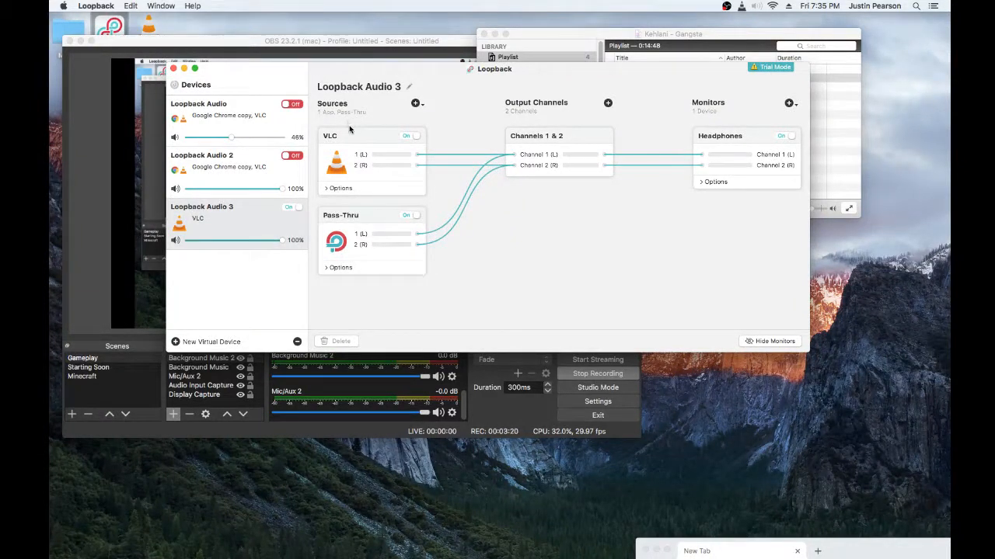
mouse_move(393, 123)
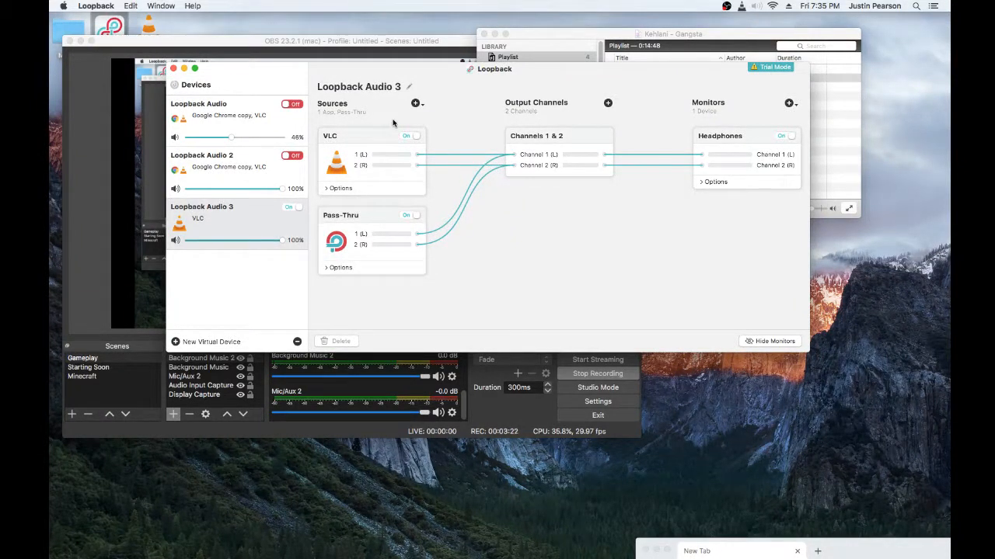
left_click(415, 102)
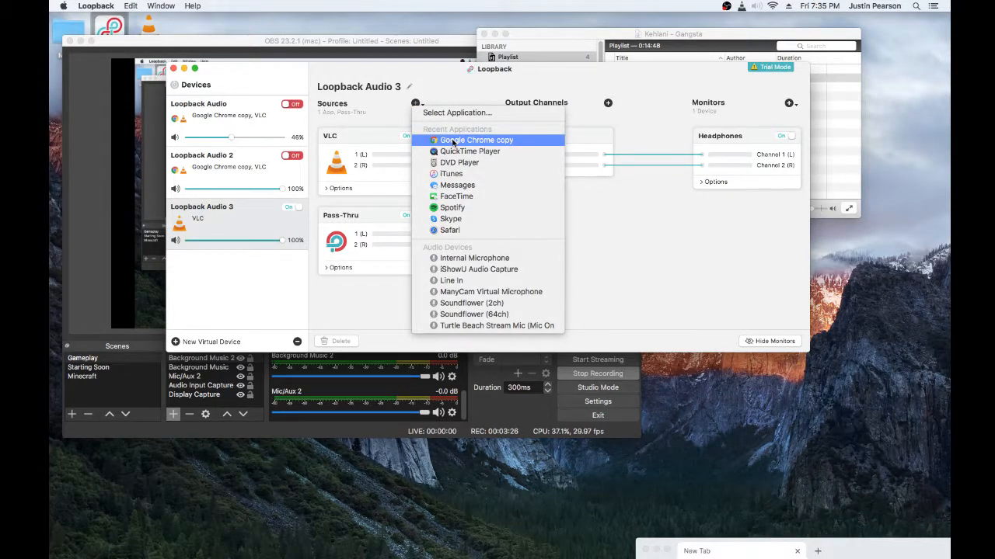
left_click(474, 139)
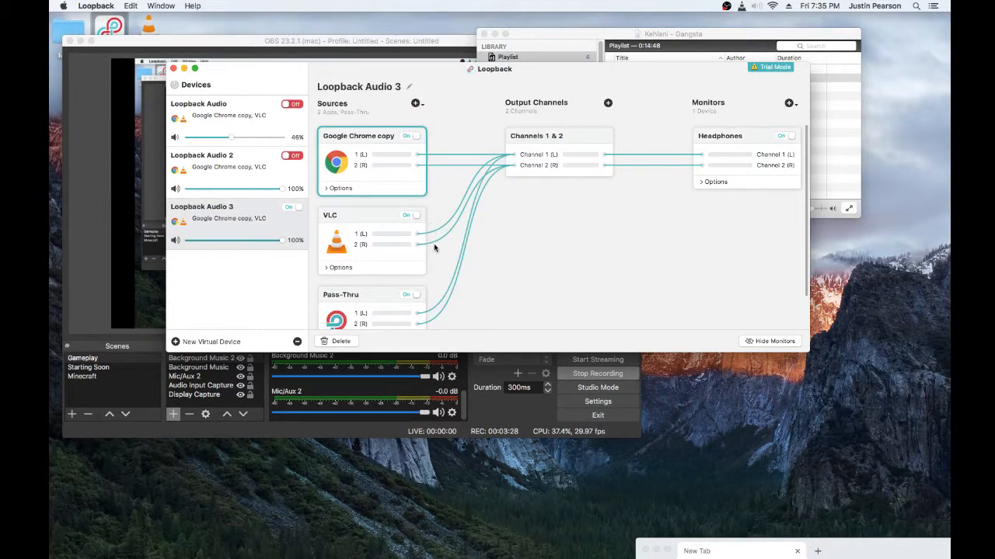
mouse_move(439, 108)
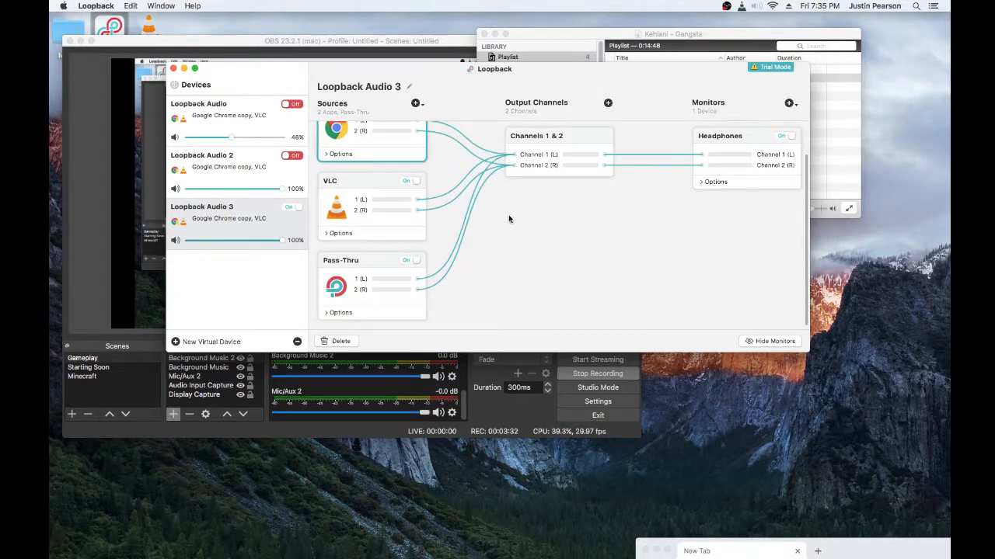
scroll("up", 3)
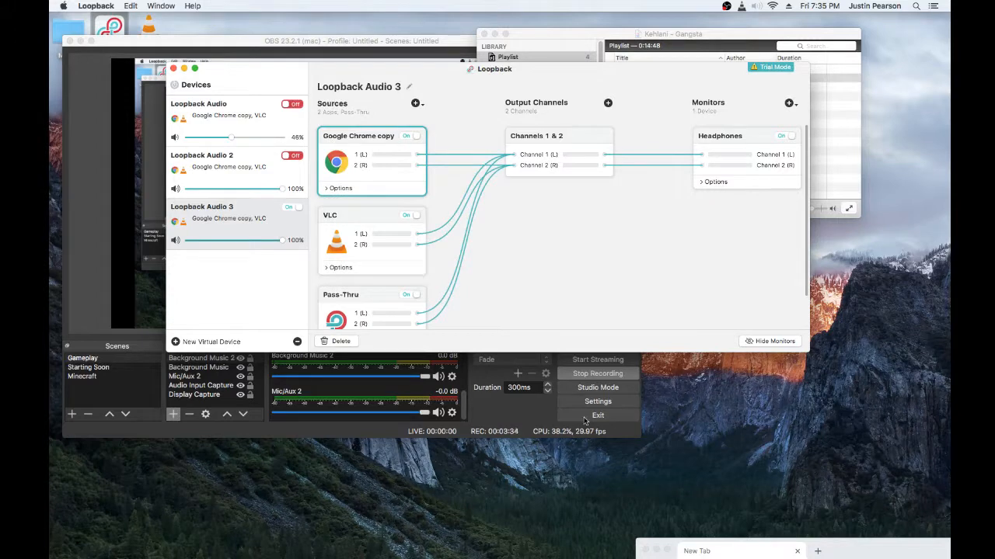
mouse_move(442, 184)
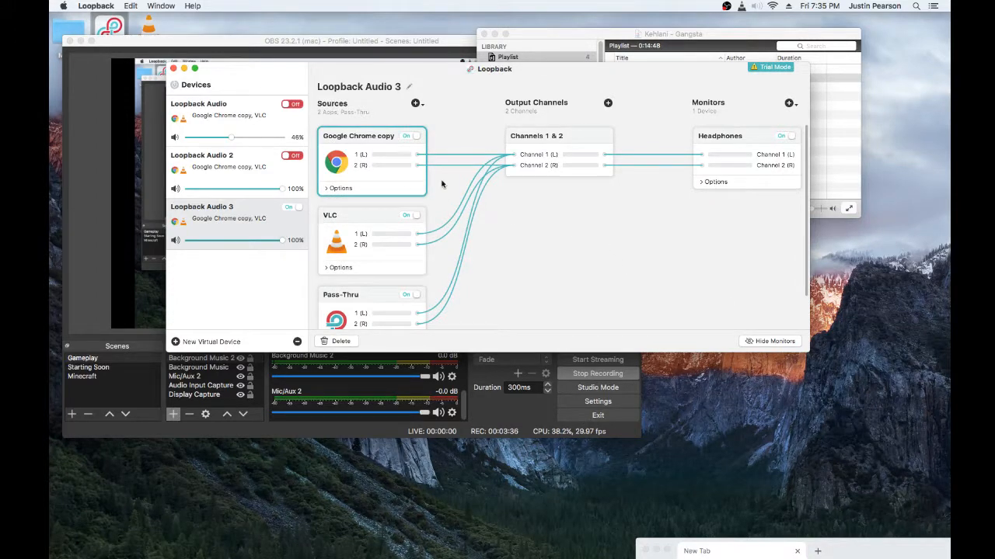
left_click(416, 103)
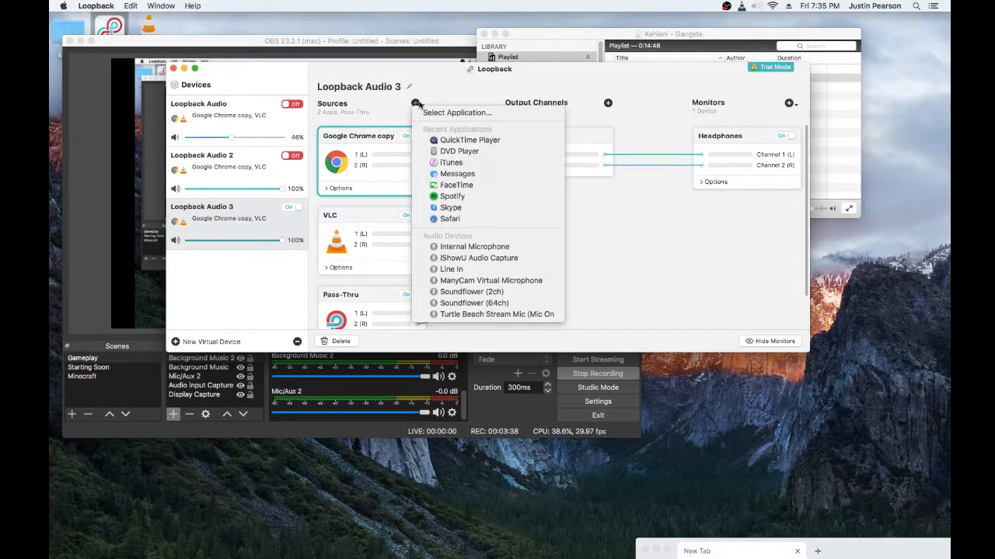
mouse_move(449, 218)
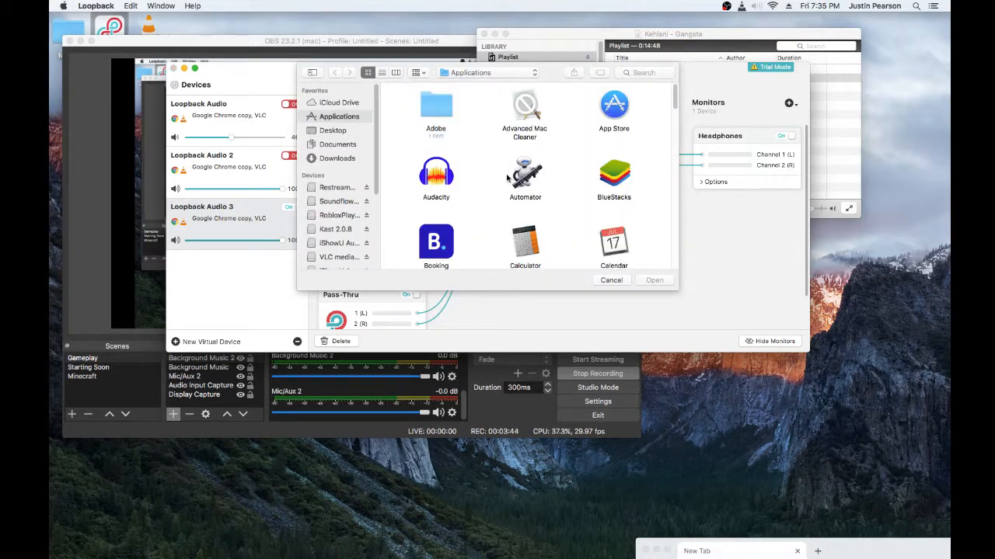
scroll("down", 3)
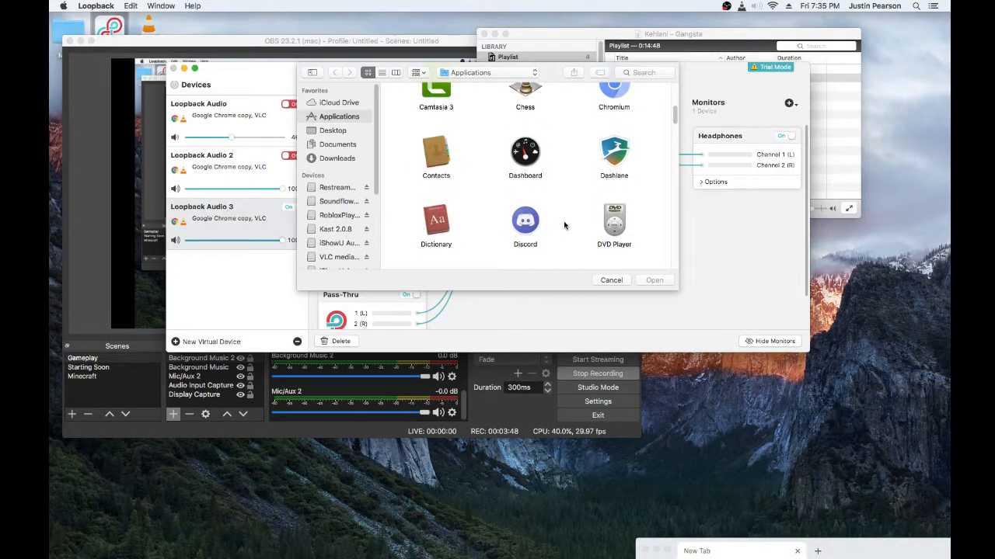
scroll("down", 3)
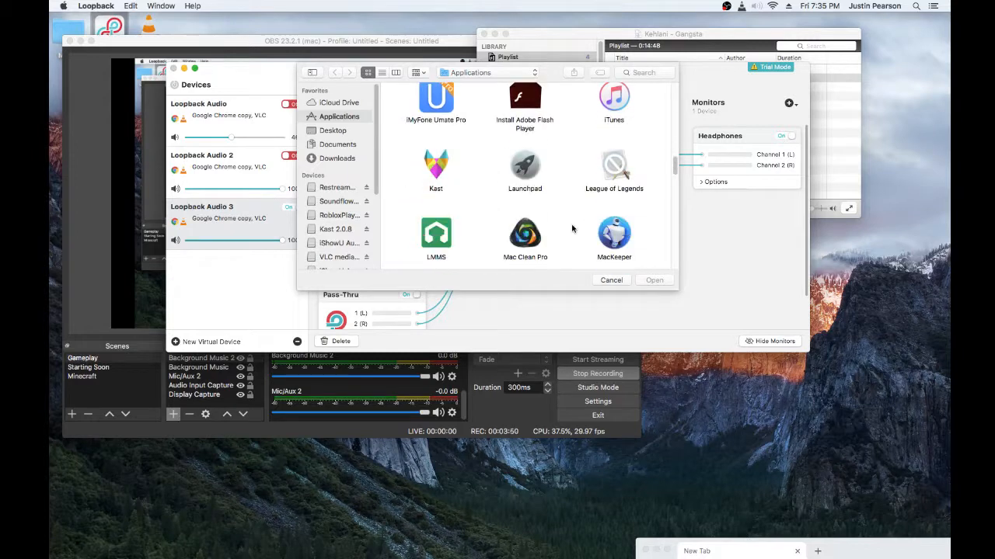
scroll("down", 3)
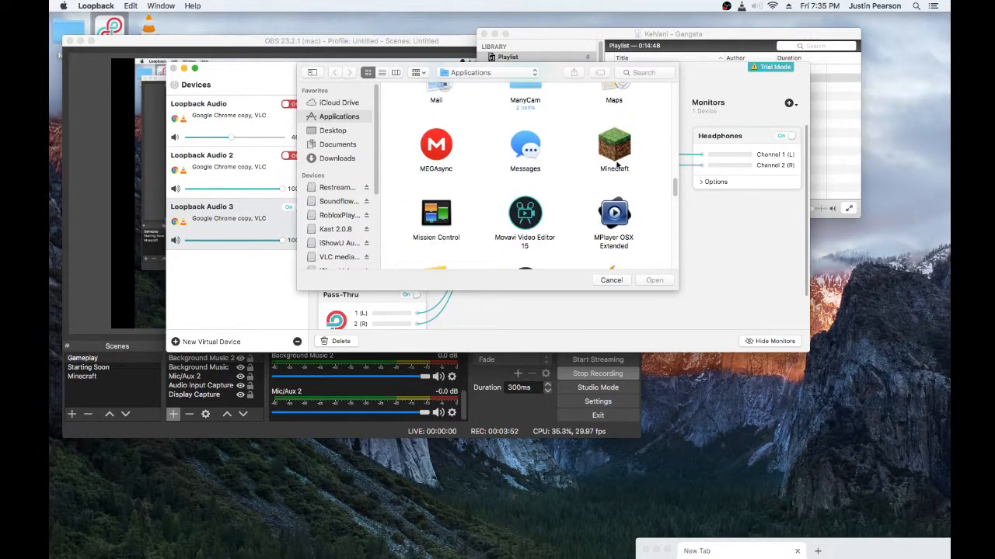
scroll("down", 3)
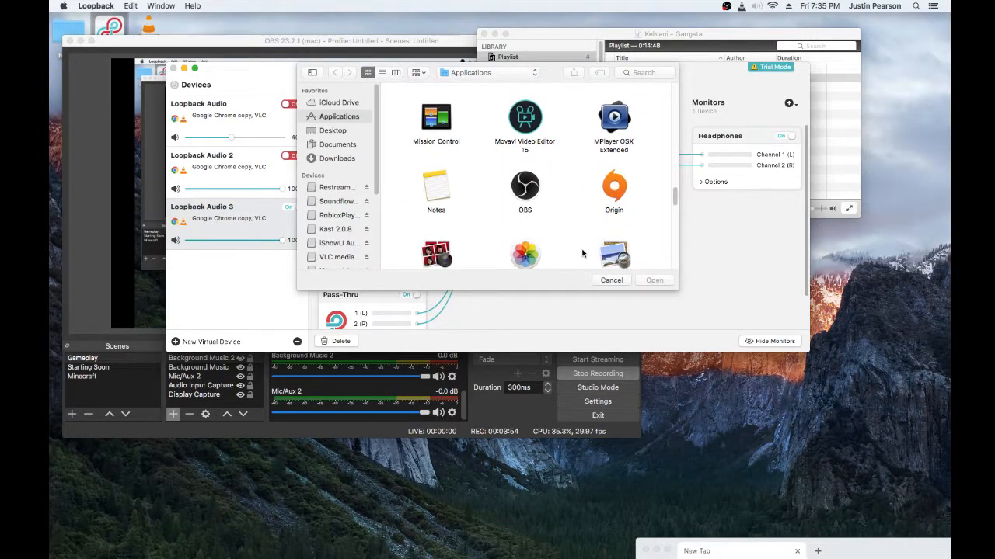
scroll("down", 3)
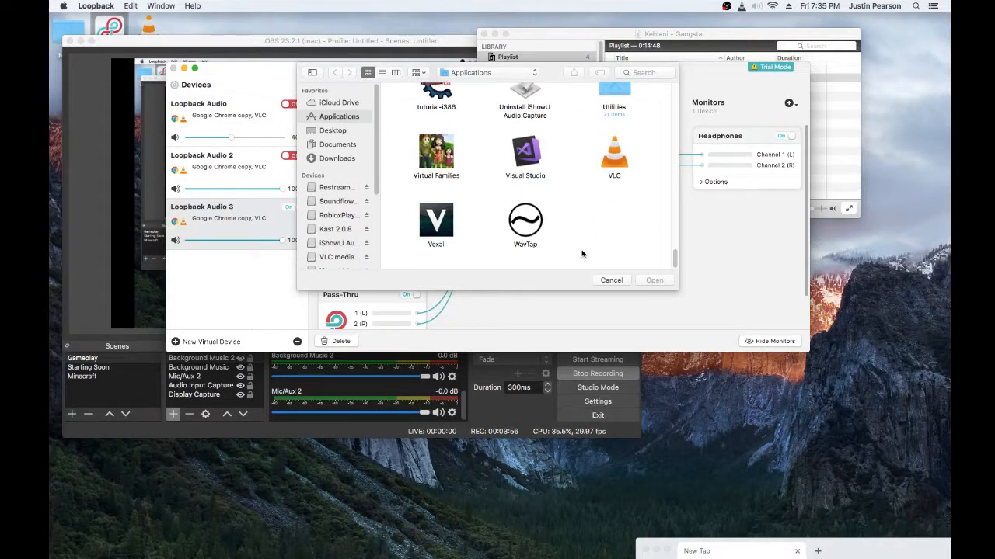
mouse_move(641, 238)
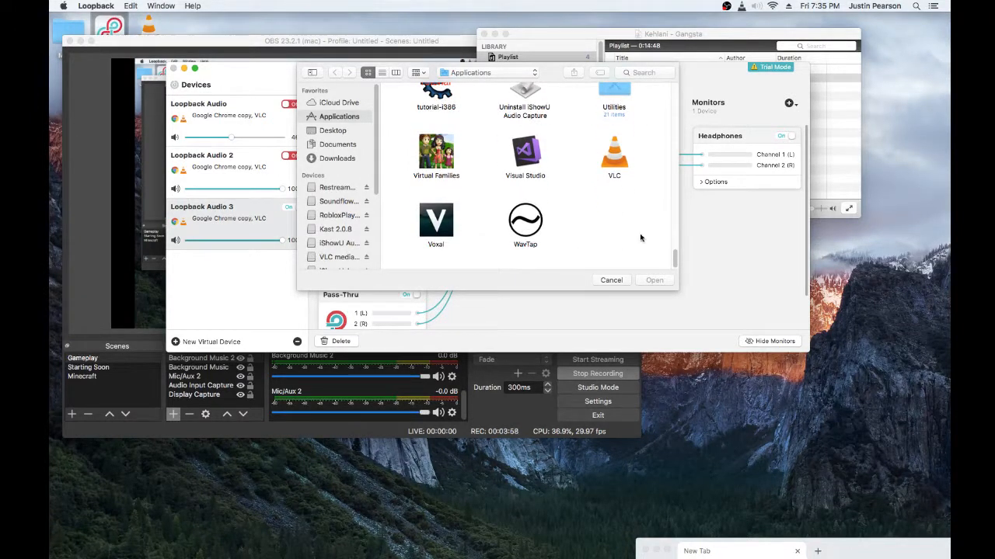
left_click(611, 279)
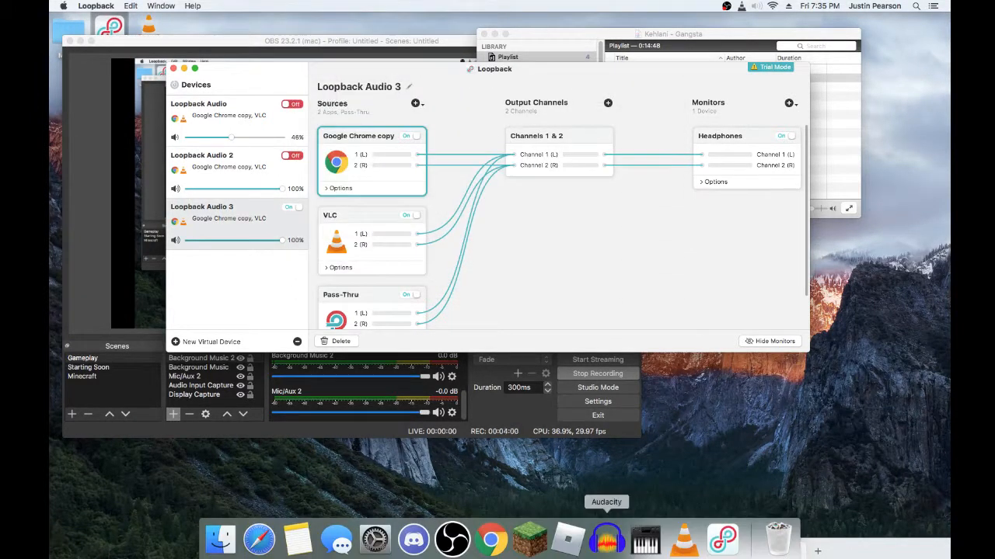
Step: Bring up Chrome and open YouTube to find a gaming music mix
left_click(491, 538)
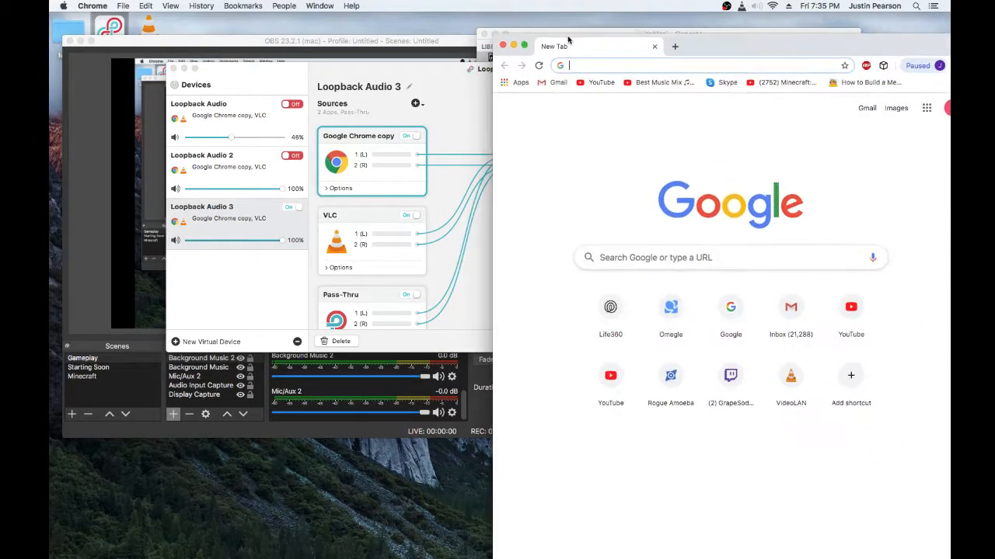
left_click(660, 83)
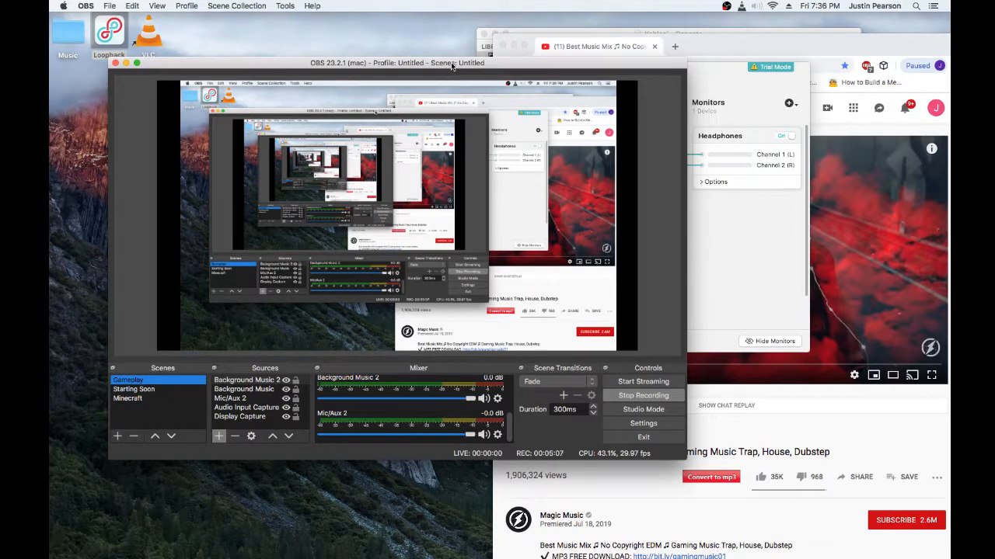
mouse_move(587, 449)
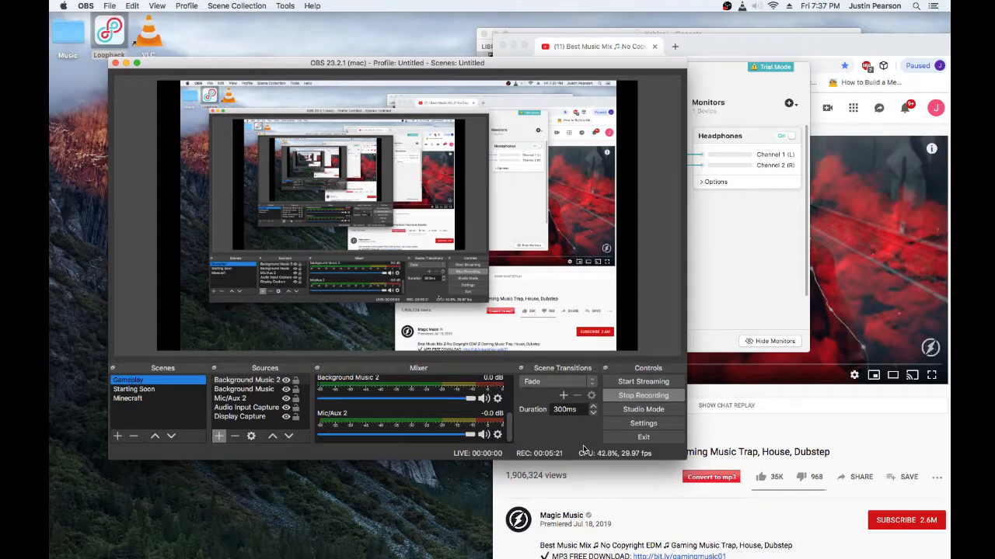
mouse_move(642, 381)
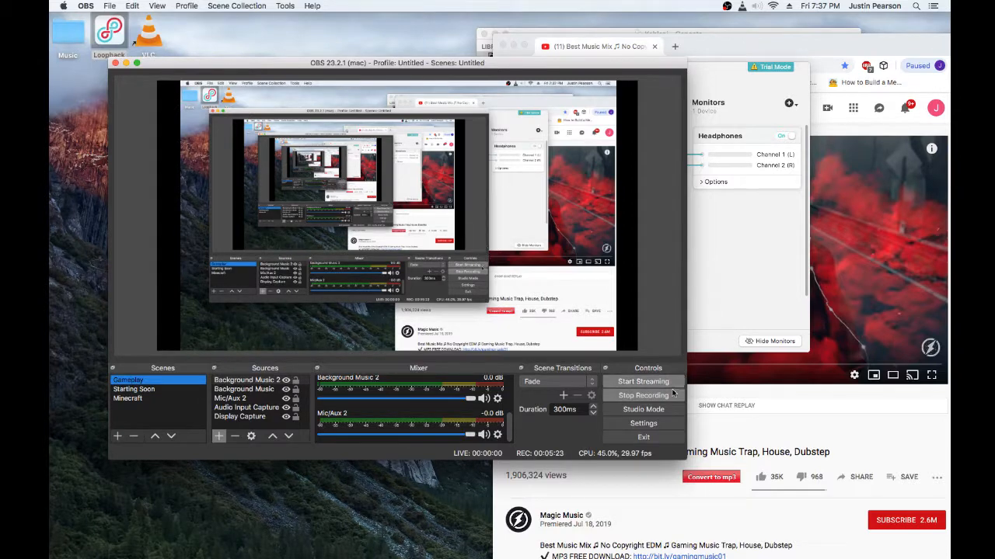